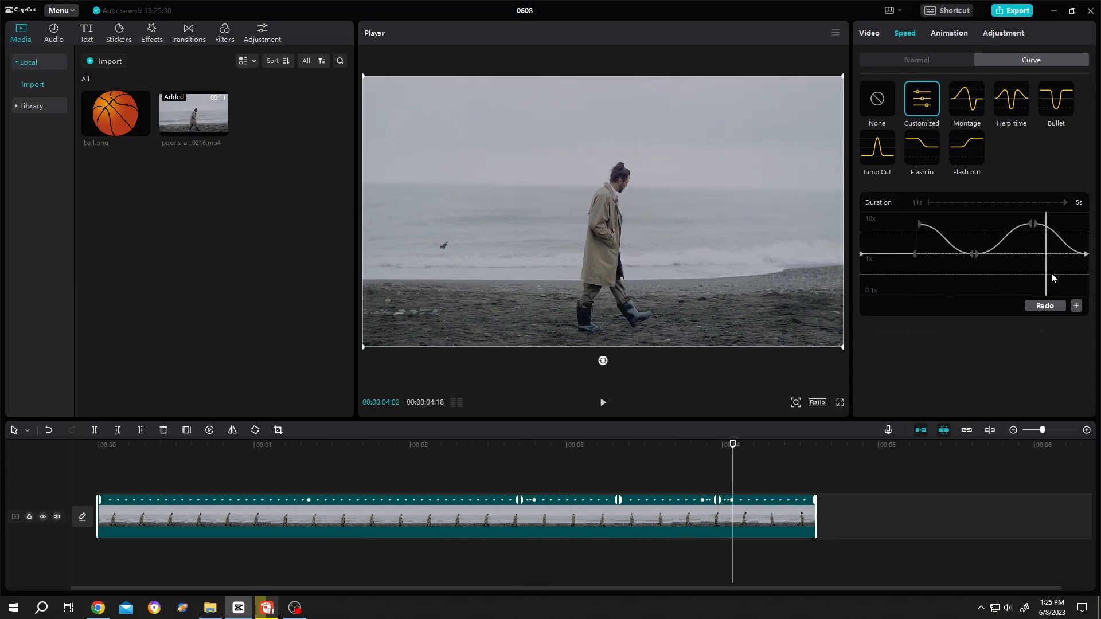
Step: Delete the existing speed-ramped beach clip from the timeline
left_click(357, 444)
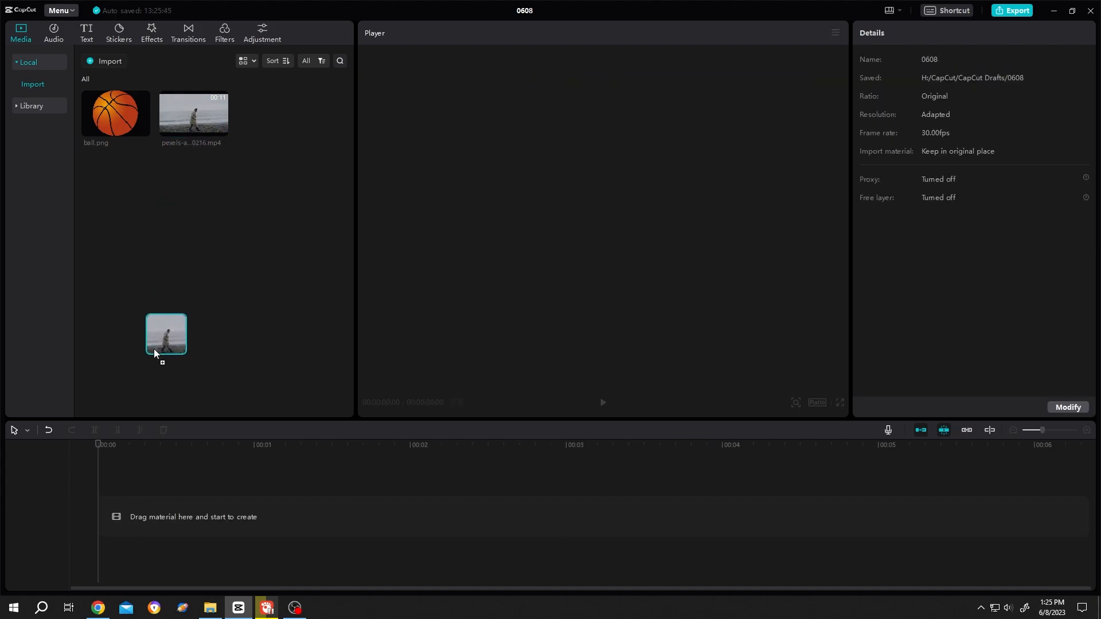
Step: Place the pexels walking-man video on the timeline and show its Curve speed presets
left_click_drag(165, 335, 262, 516)
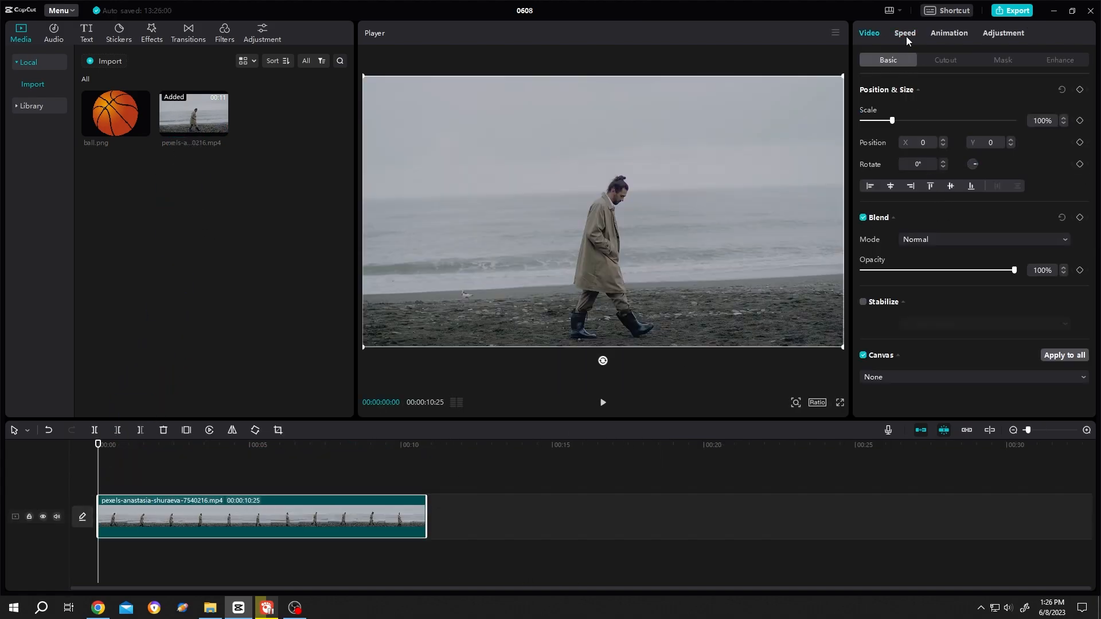
left_click(904, 32)
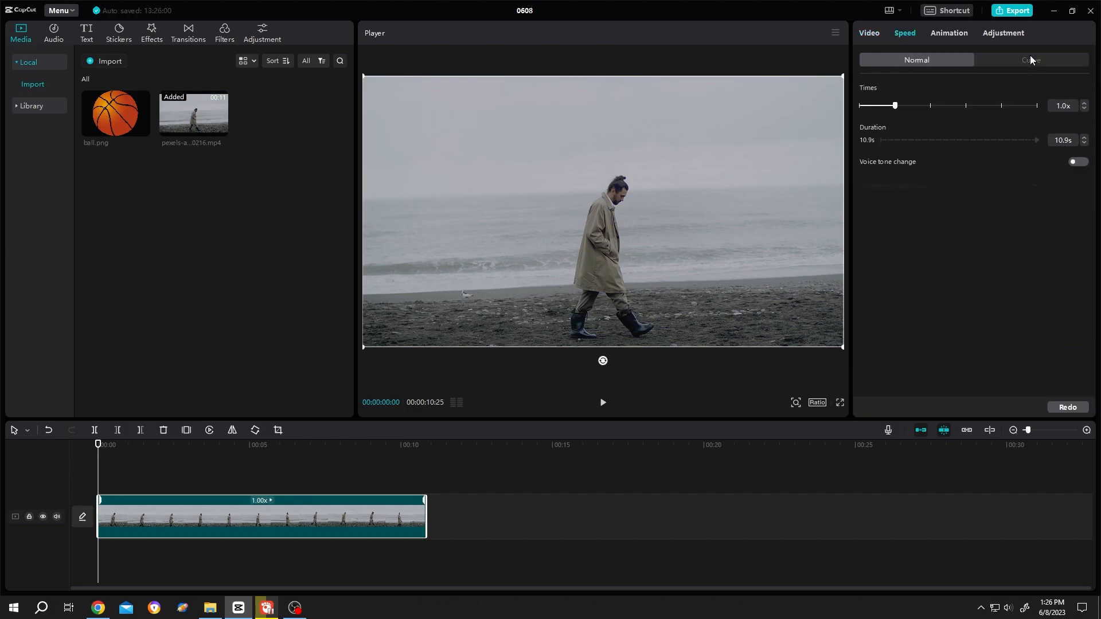
left_click(1029, 59)
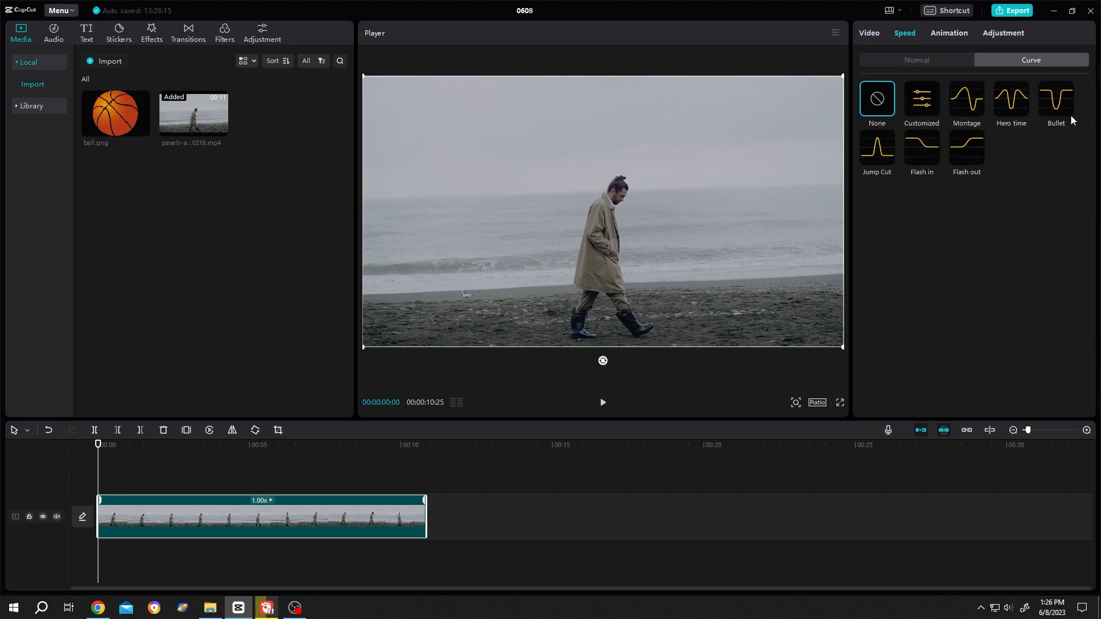
mouse_move(901, 167)
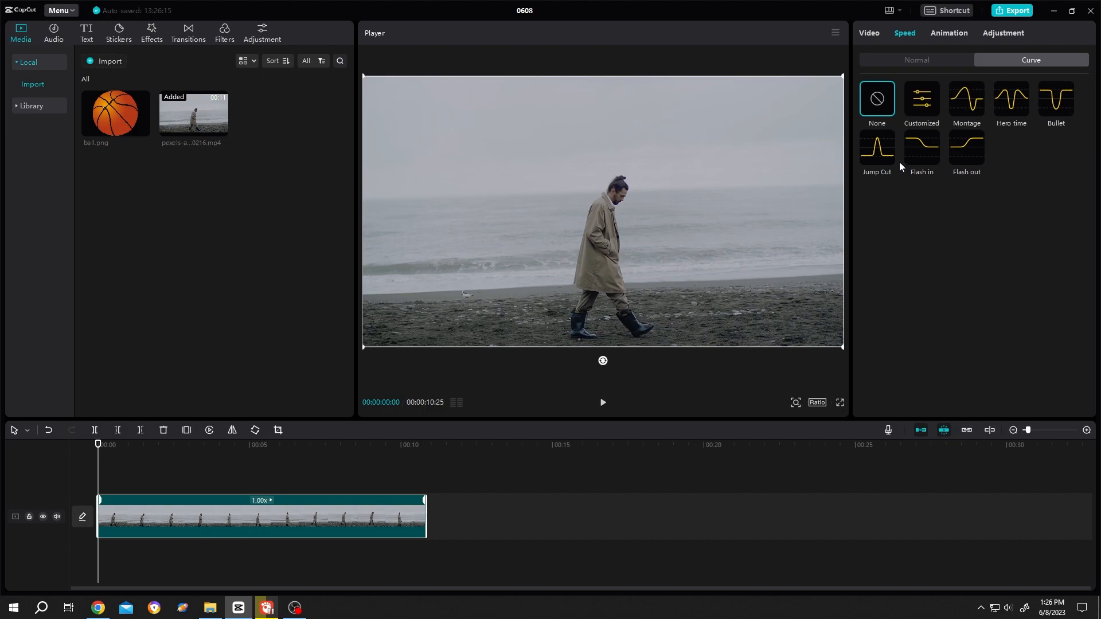
Step: Apply the Customized curve speed preset to the walking-man clip
left_click(920, 98)
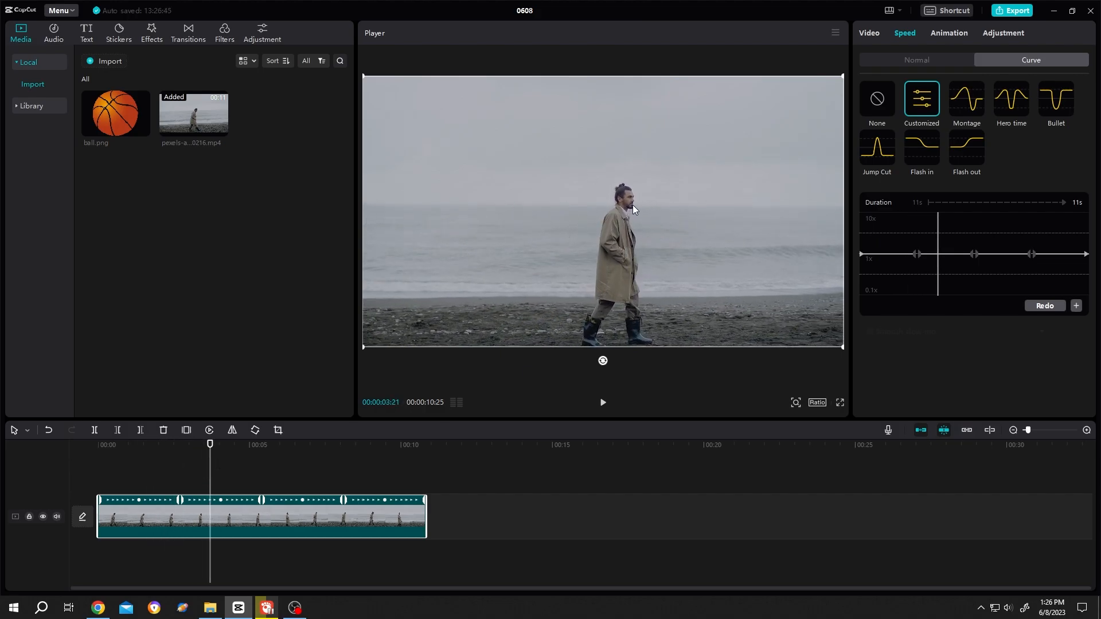
mouse_move(685, 239)
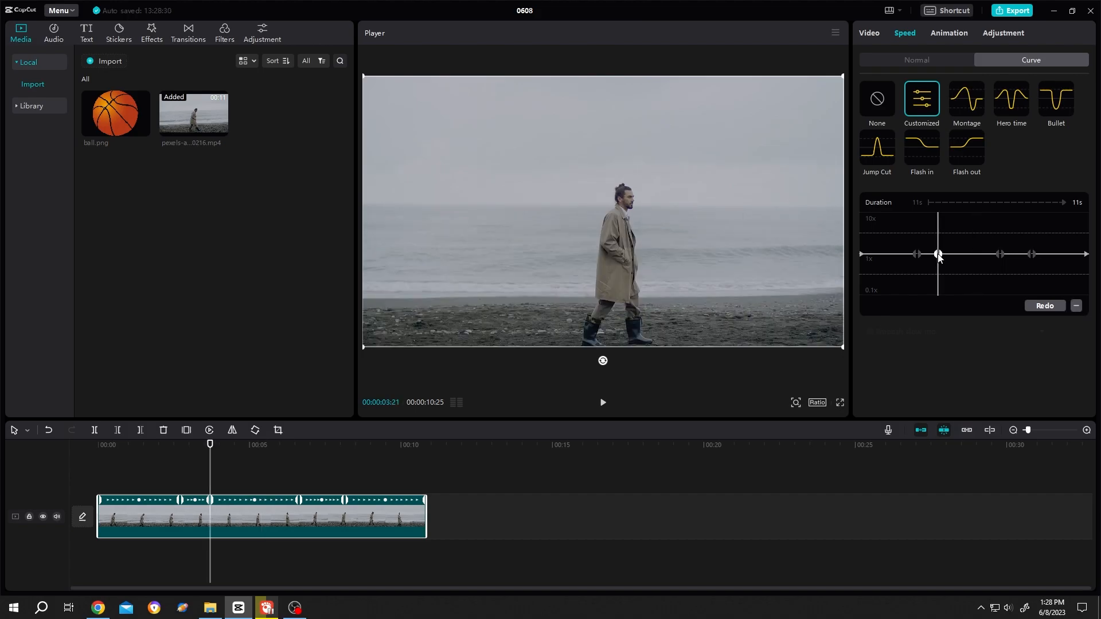
Step: Raise the curve point to about 4x, shortening the clip to about 8 seconds
left_click_drag(937, 254, 937, 241)
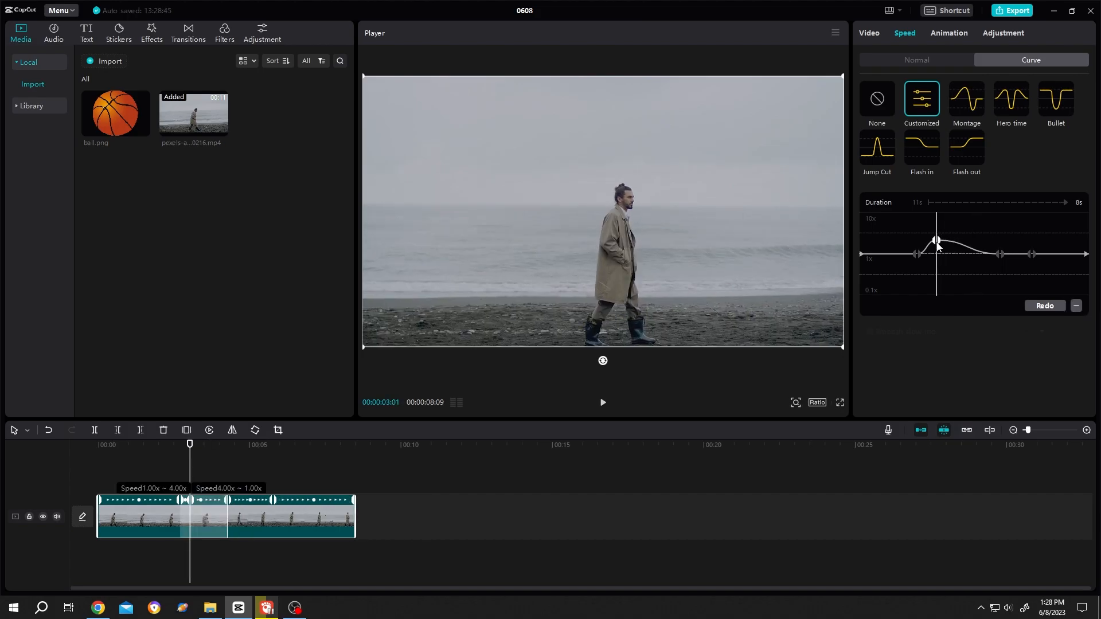
left_click_drag(936, 238, 936, 235)
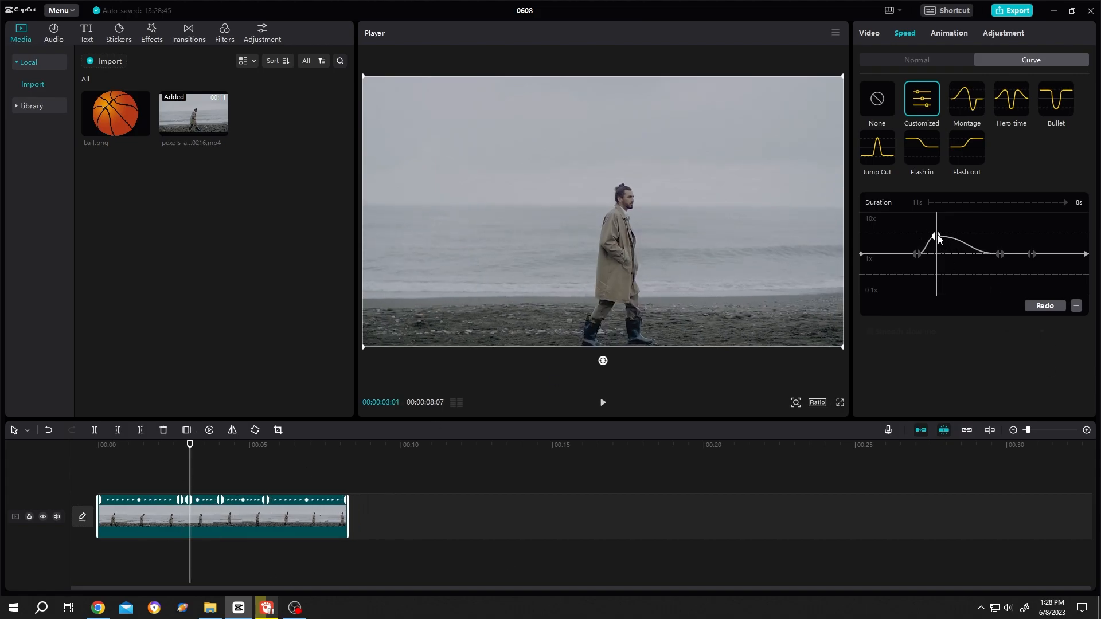
left_click_drag(936, 237, 936, 230)
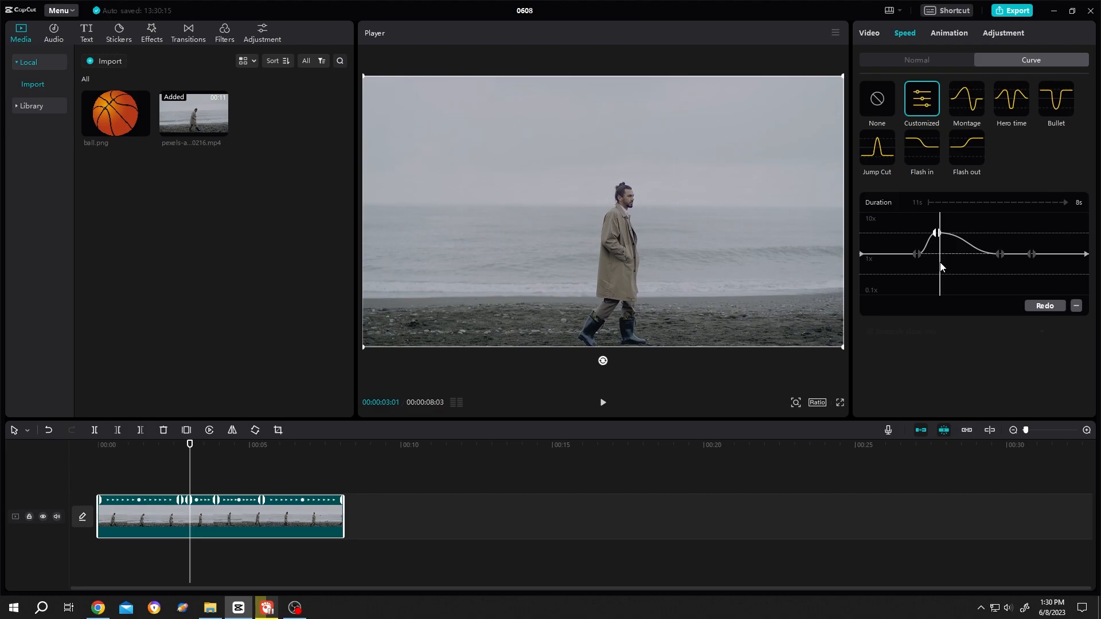
mouse_move(936, 235)
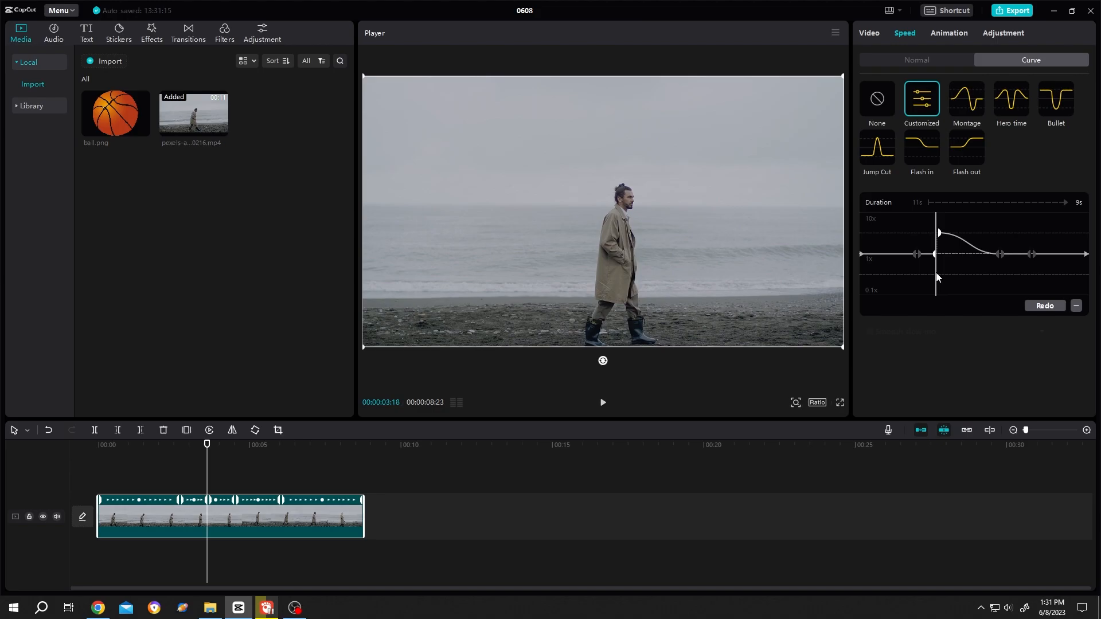
mouse_move(967, 255)
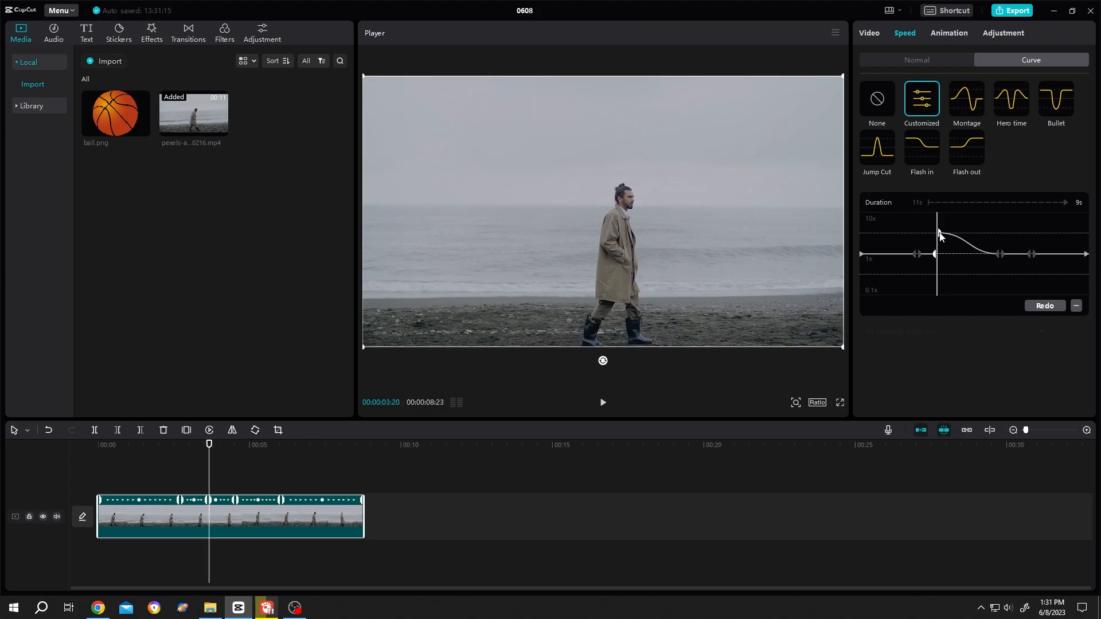
Step: Drag the curve point down, back to 1x, then up to about 6.13x
left_click_drag(939, 234, 938, 266)
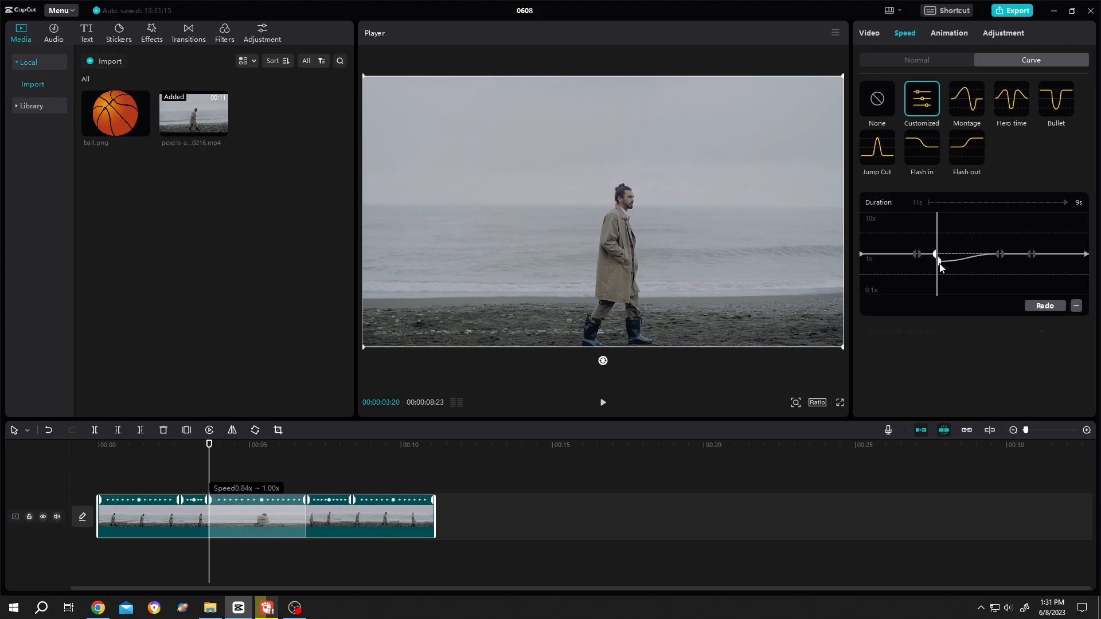
left_click_drag(939, 265, 934, 249)
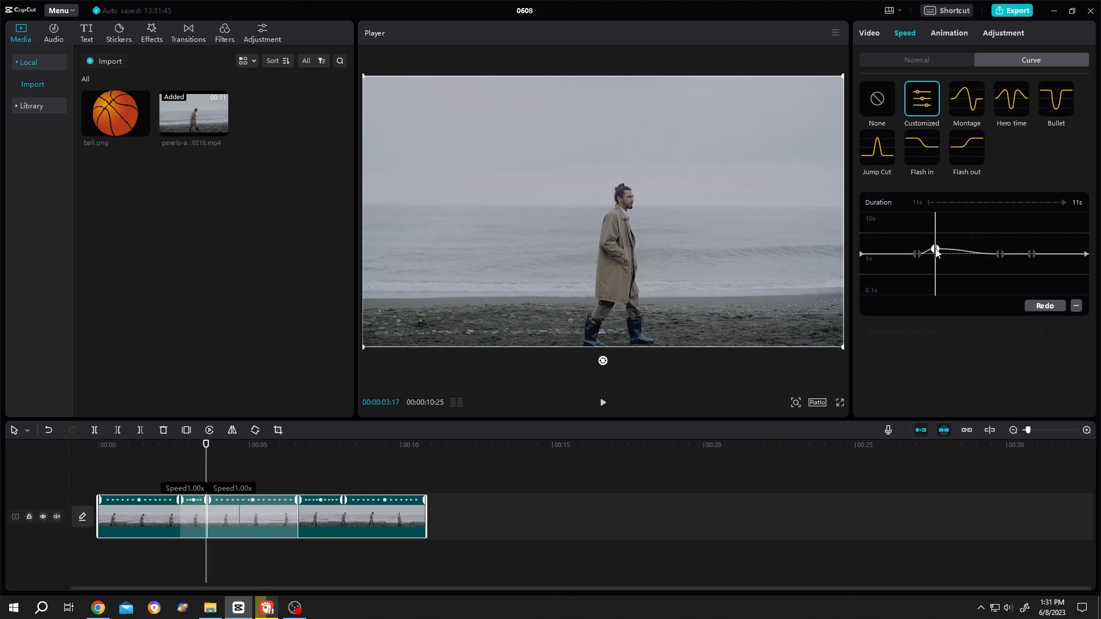
left_click_drag(935, 249, 943, 226)
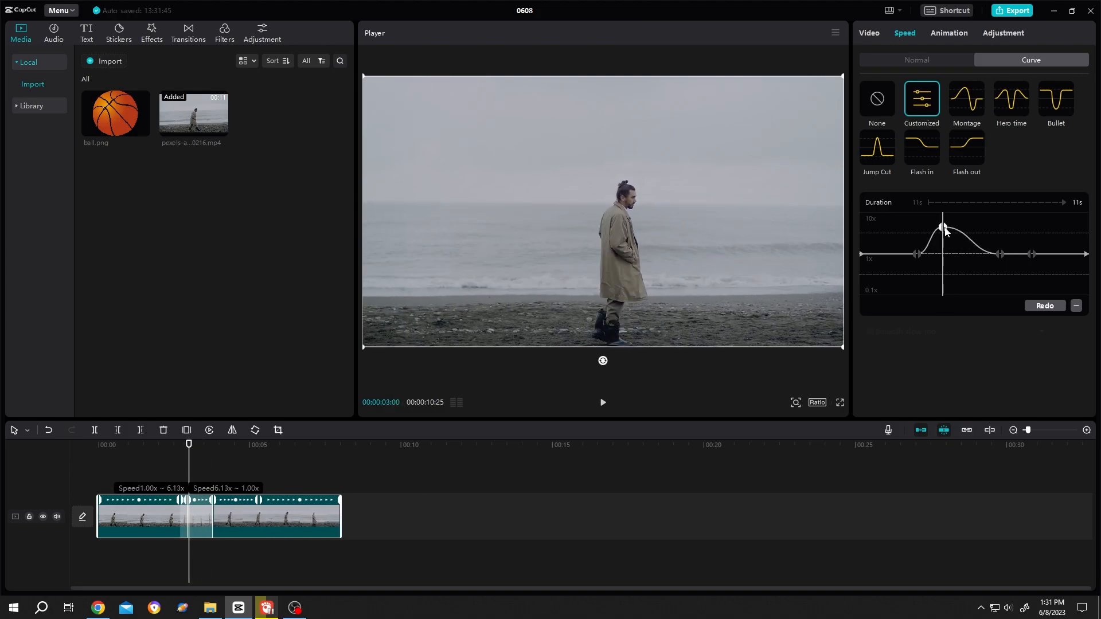